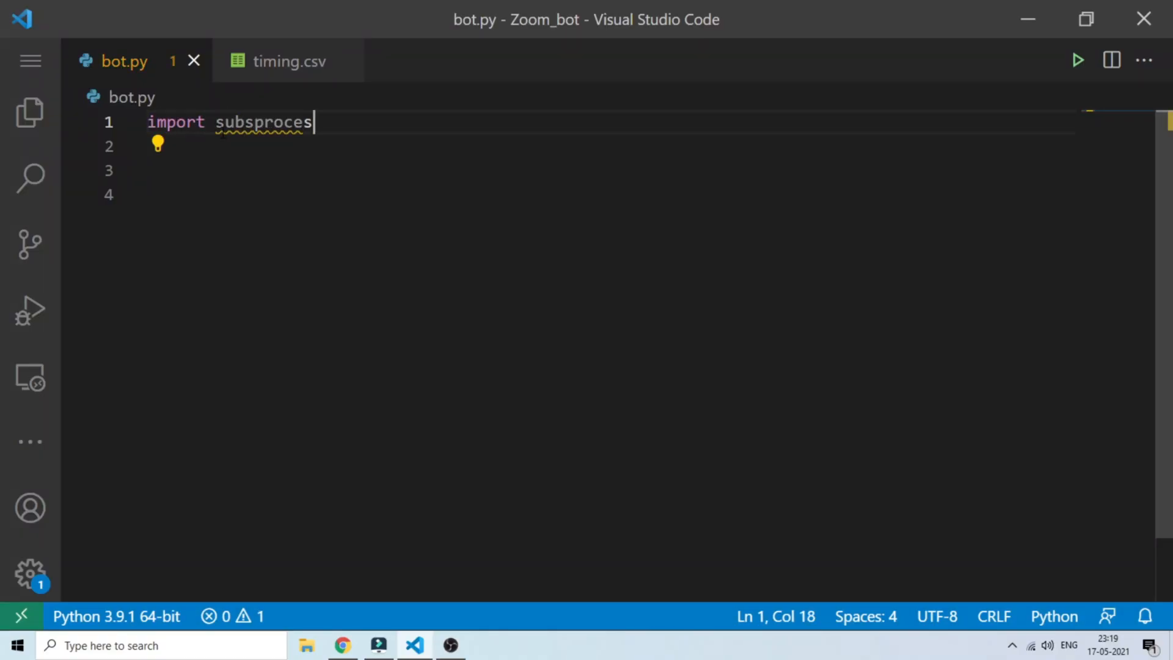
# Write the import lines for subprocess, pyautogui, time and pandas as pd at the top of bot.py.
pyautogui.write('s')
pyautogui.click(607, 146)
pyautogui.write('import pyautogu')
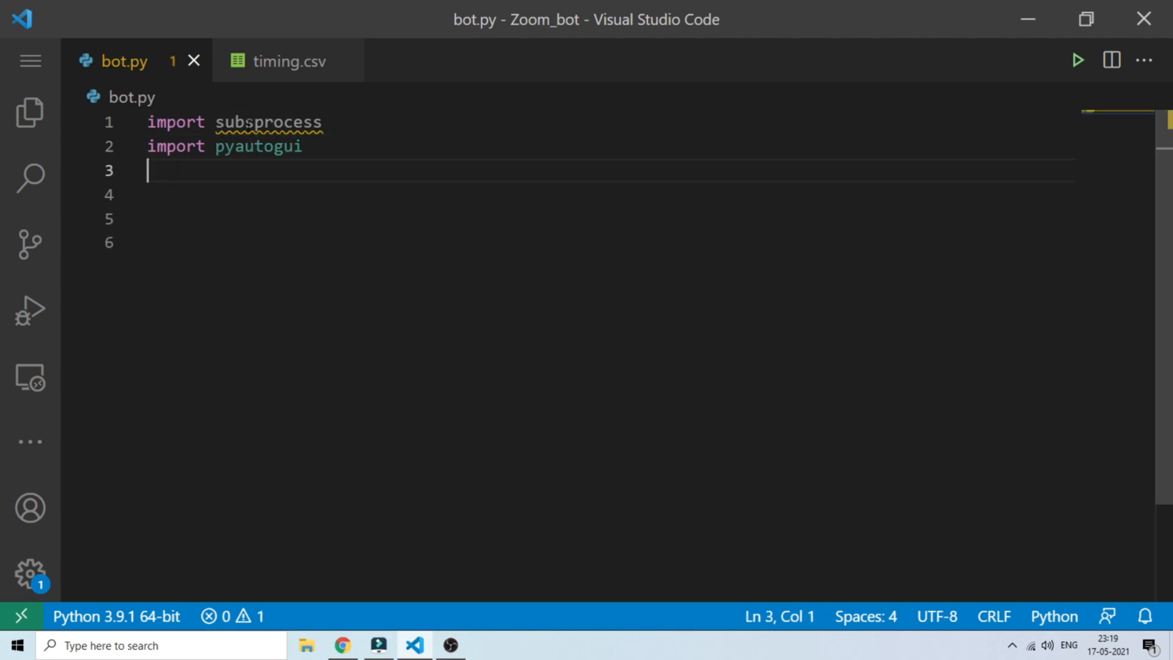
pyautogui.write('import time')
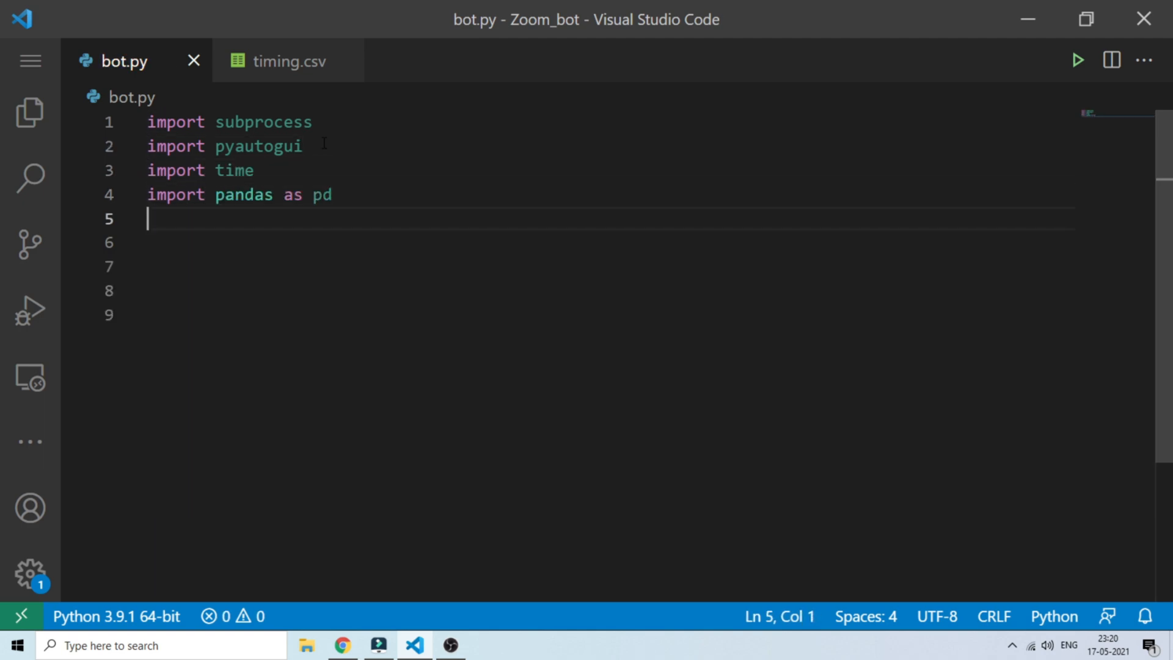
pyautogui.write('import dateti')
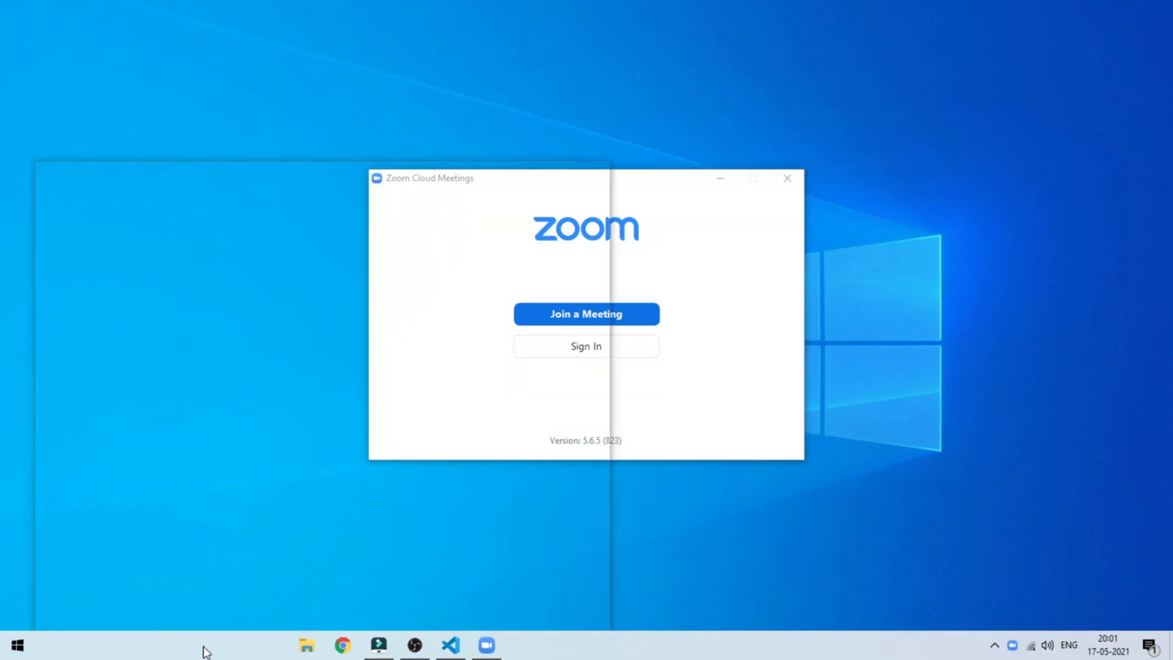
# Snip Zoom's Join a Meeting button and save it as join_button1.PNG in Zoom_bot.
pyautogui.write('s')
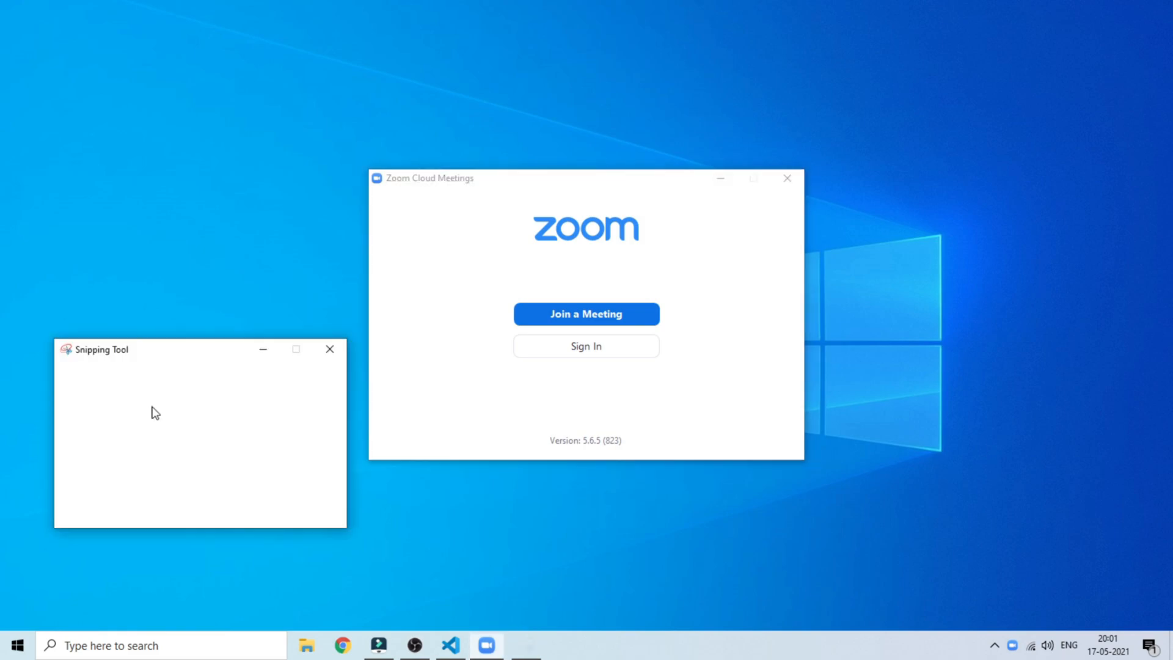
pyautogui.click(330, 349)
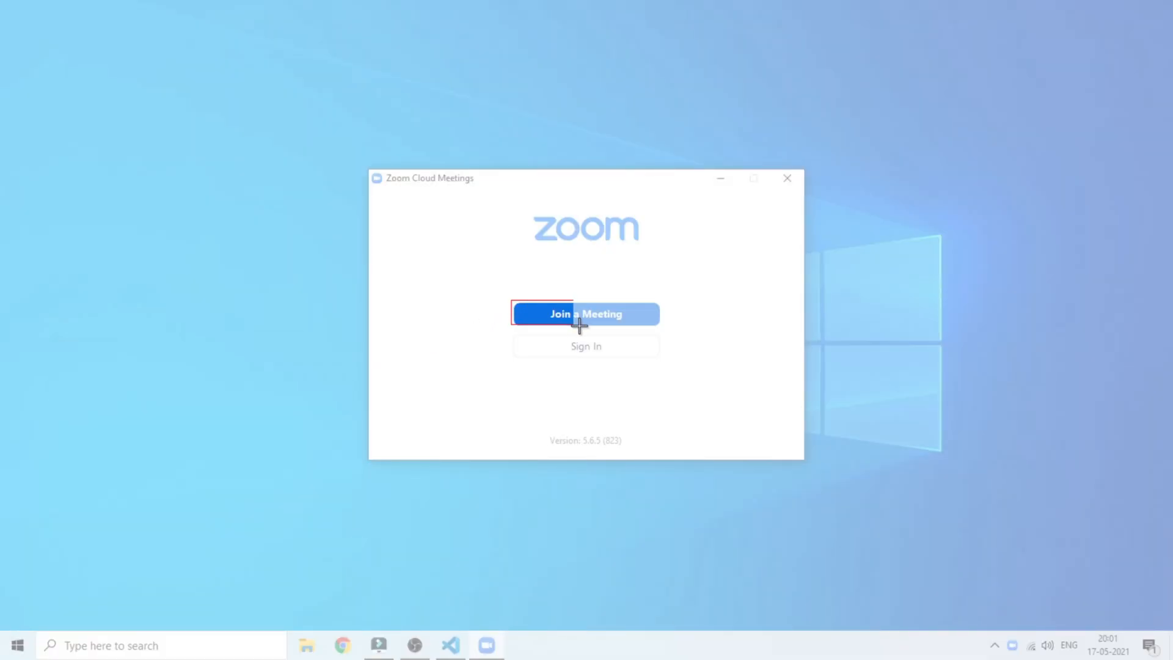
pyautogui.moveTo(661, 329)
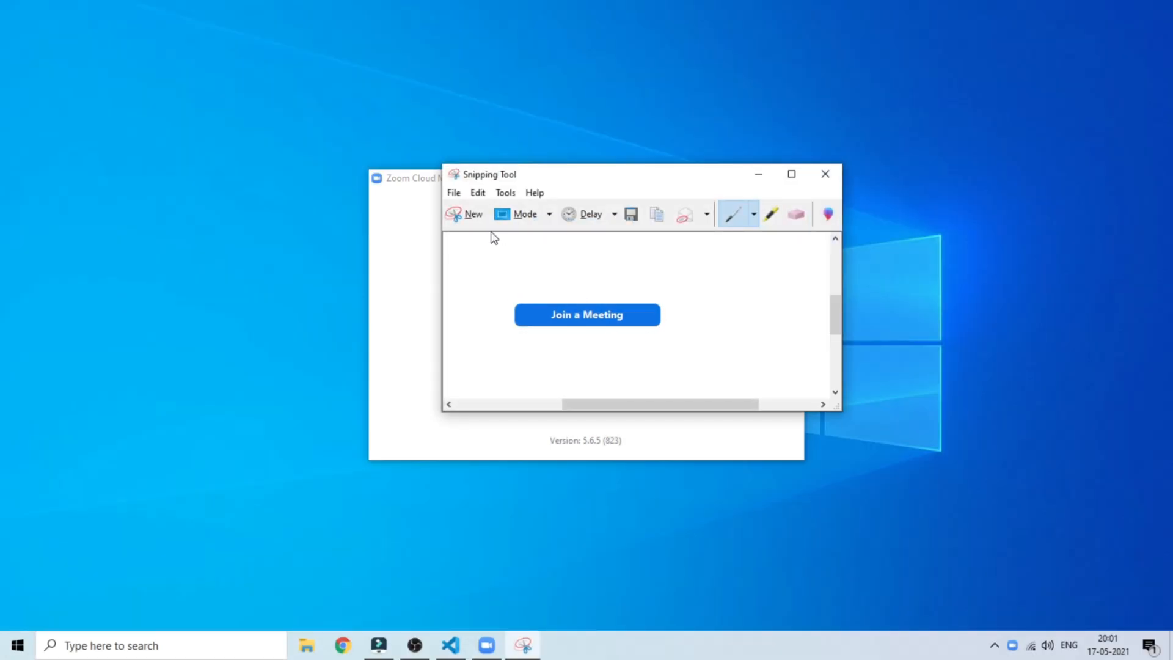
pyautogui.click(630, 214)
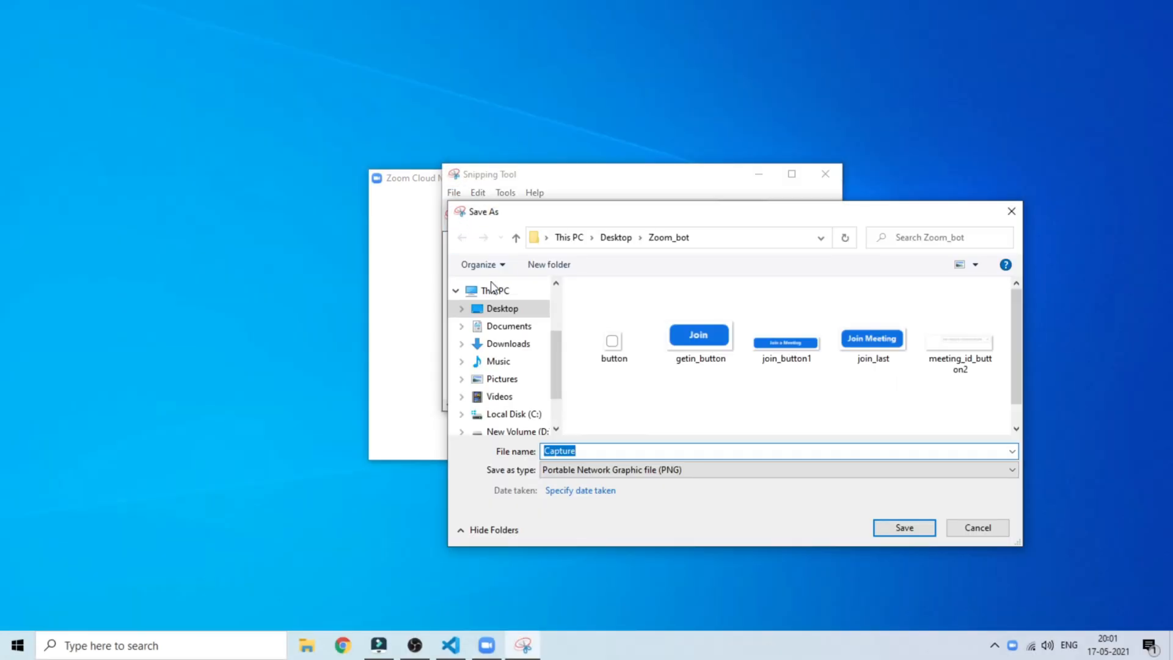
pyautogui.write("join_button1.PNG')")
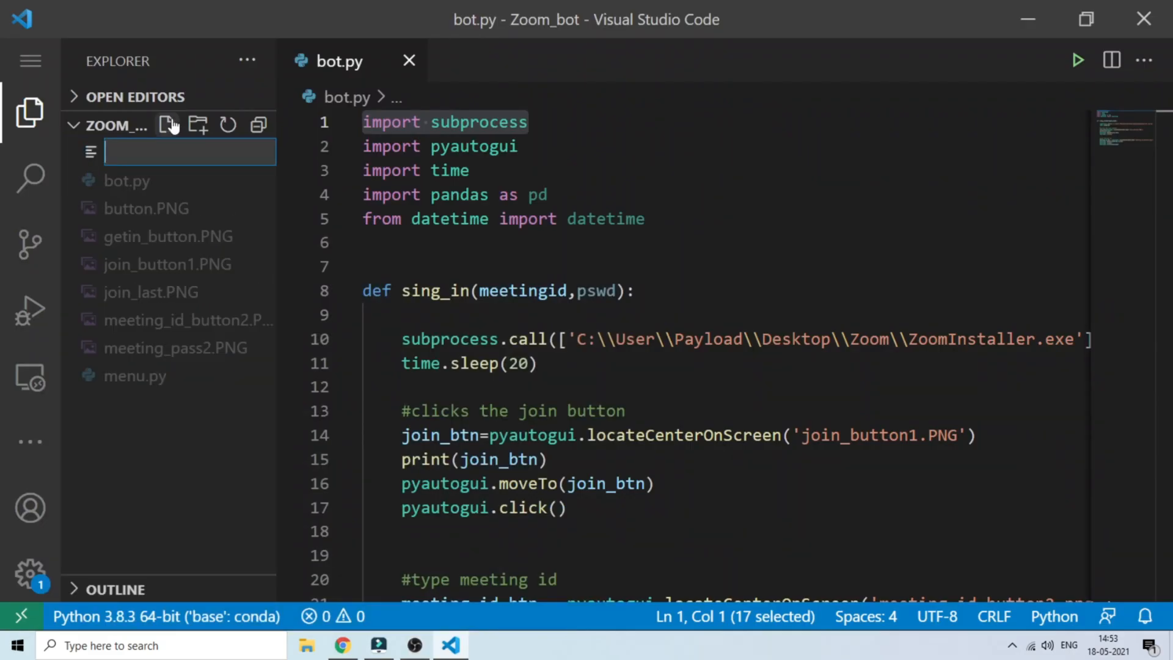
# Create timing.csv with header timing,id,password and a row starting 14:55,123456.
pyautogui.write('timing.csv')
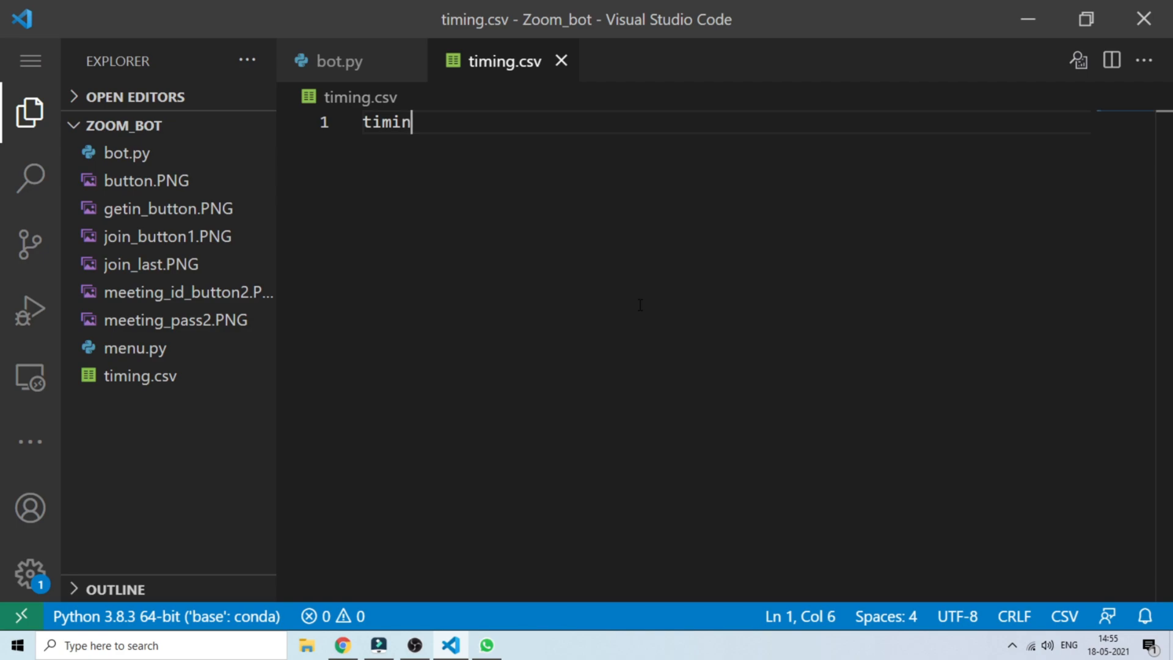
pyautogui.write('g,id,password')
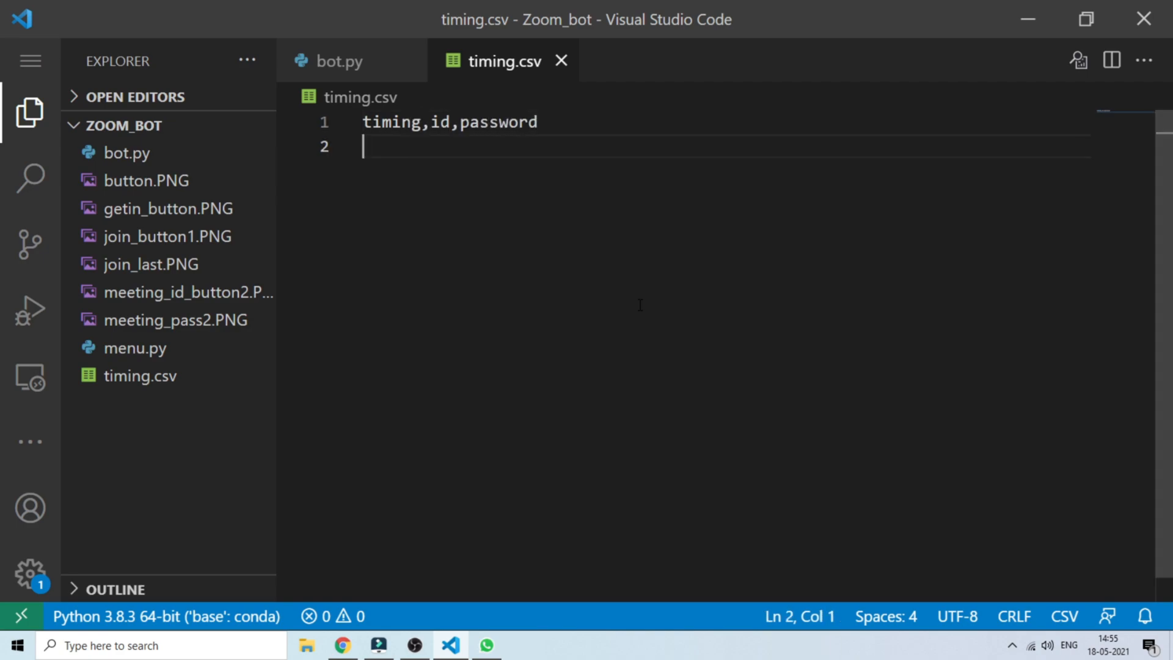
pyautogui.write('14:55,')
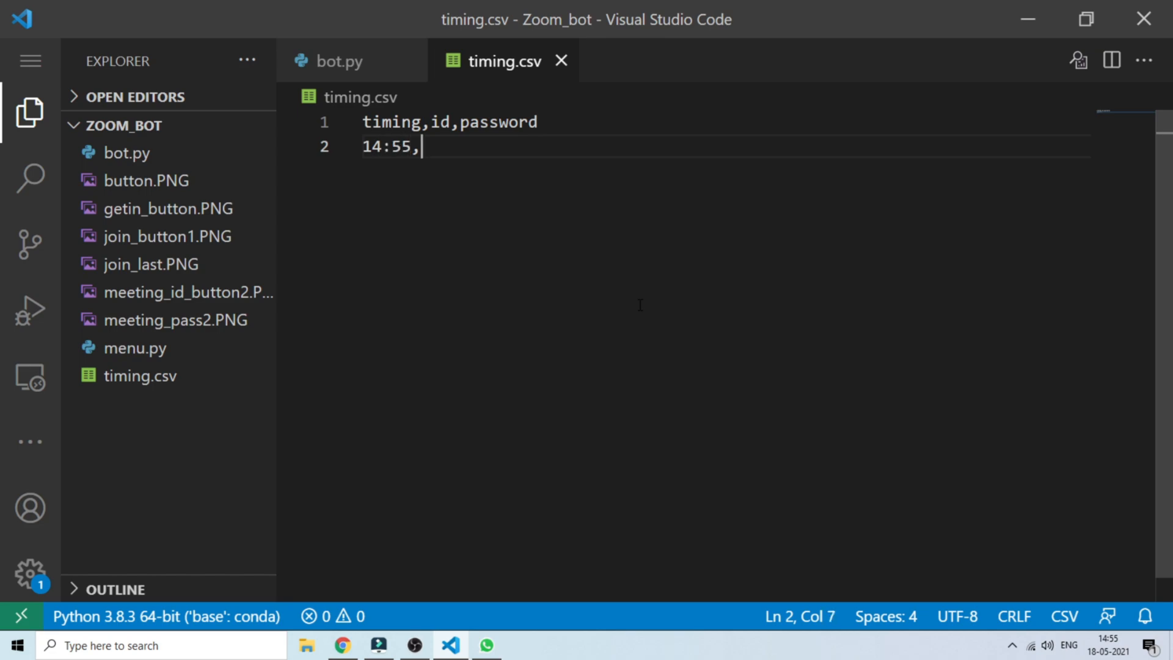
pyautogui.write('123456.')
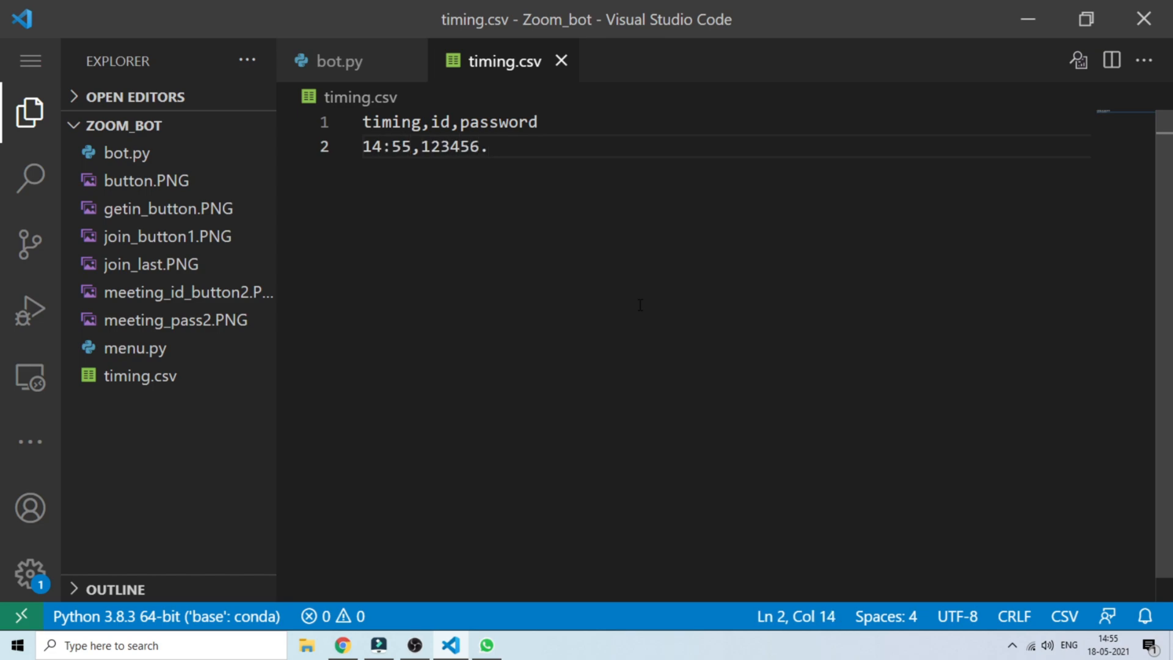
pyautogui.write('password')
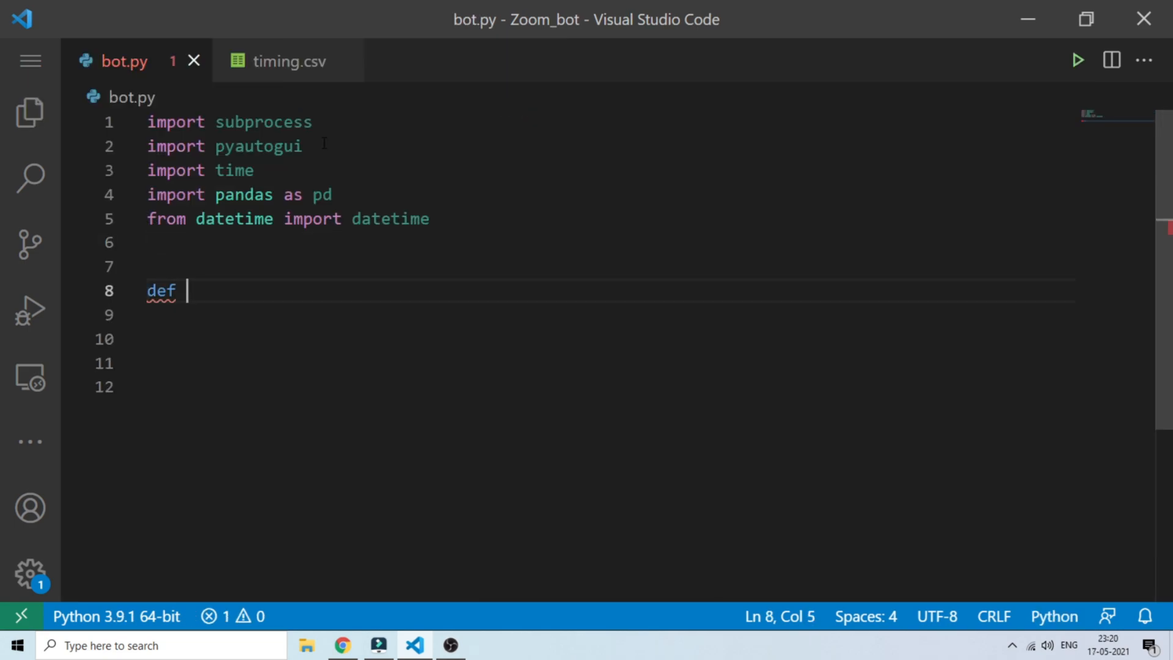
# Define sing_in(meetingid,pswd) calling subprocess.call on the ZoomInstaller.exe path under Desktop\Zoom.
pyautogui.write('sing_in')
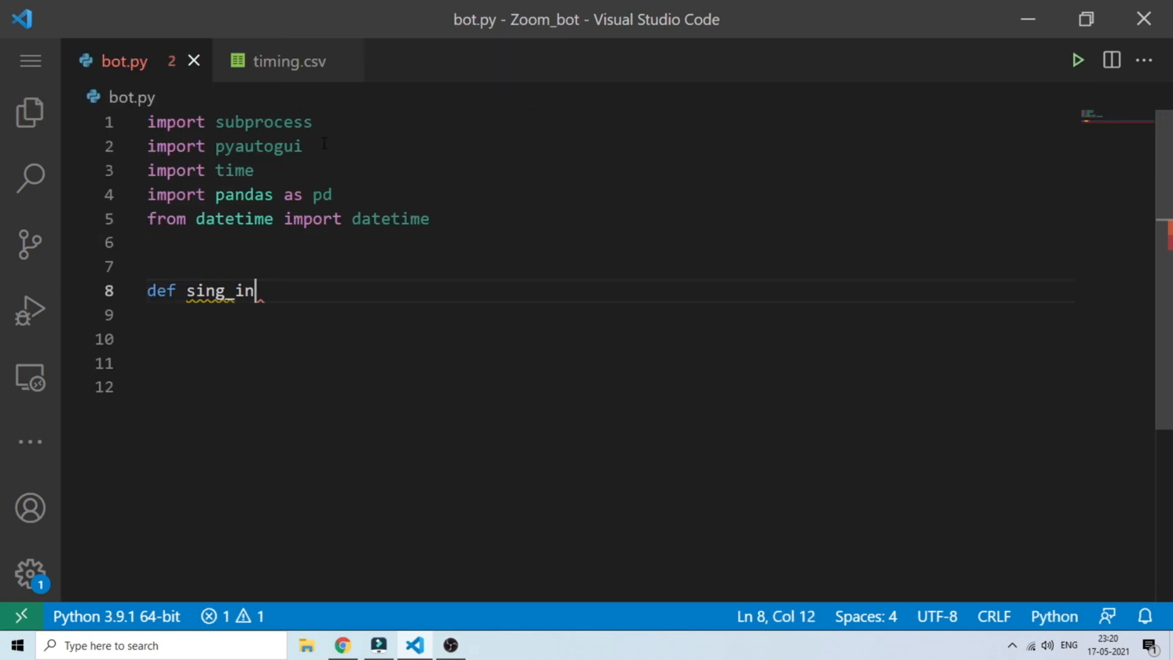
pyautogui.write('(meetingid,psw)')
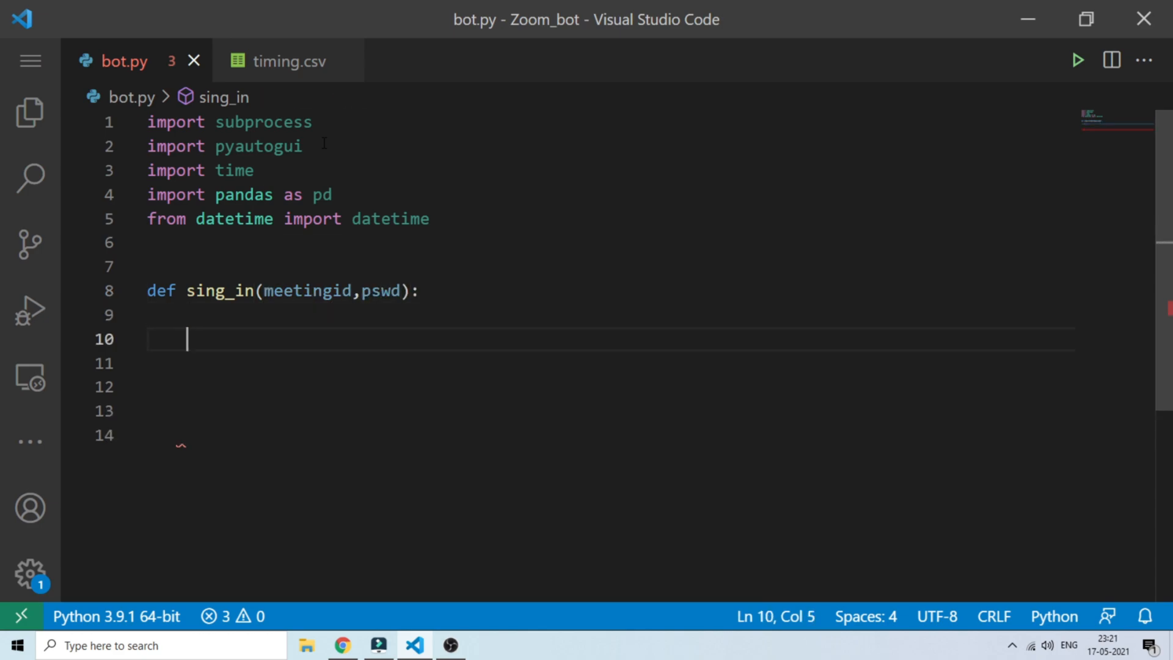
pyautogui.write('subprocess')
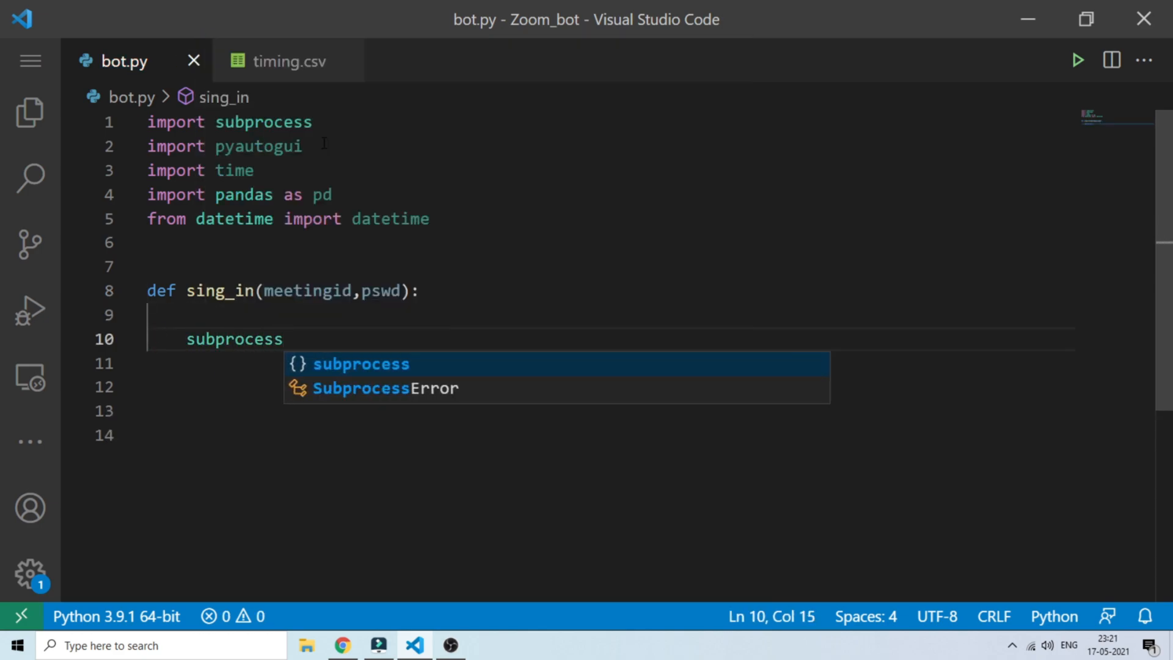
pyautogui.write(".call(['C")
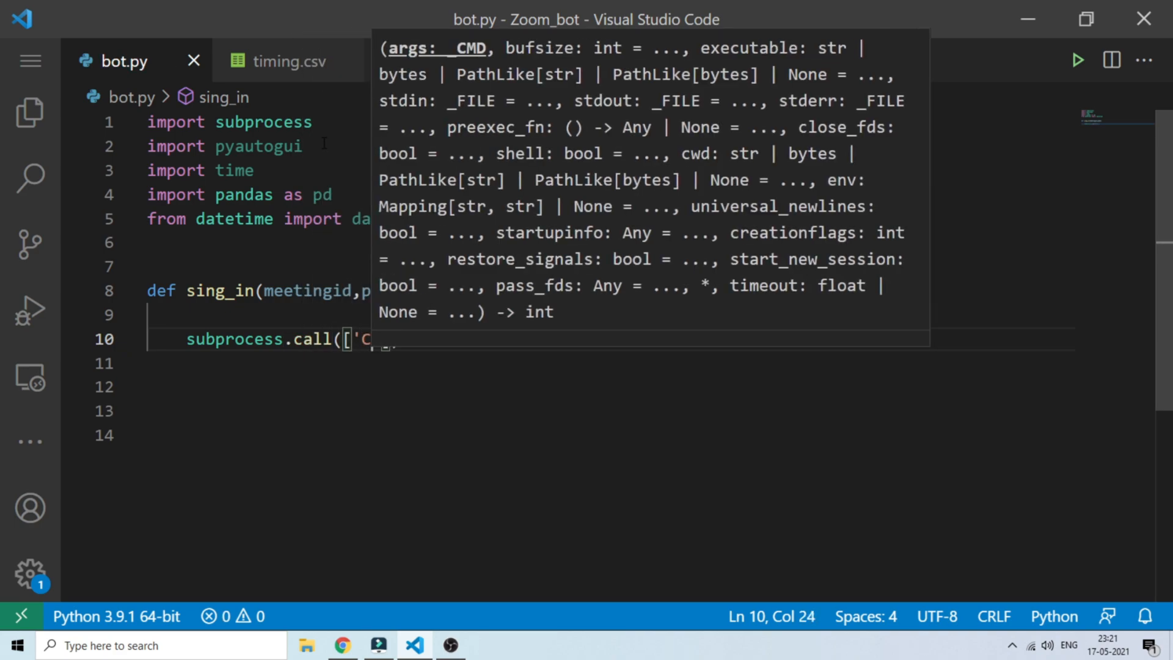
pyautogui.write('C:\\\\User\\')
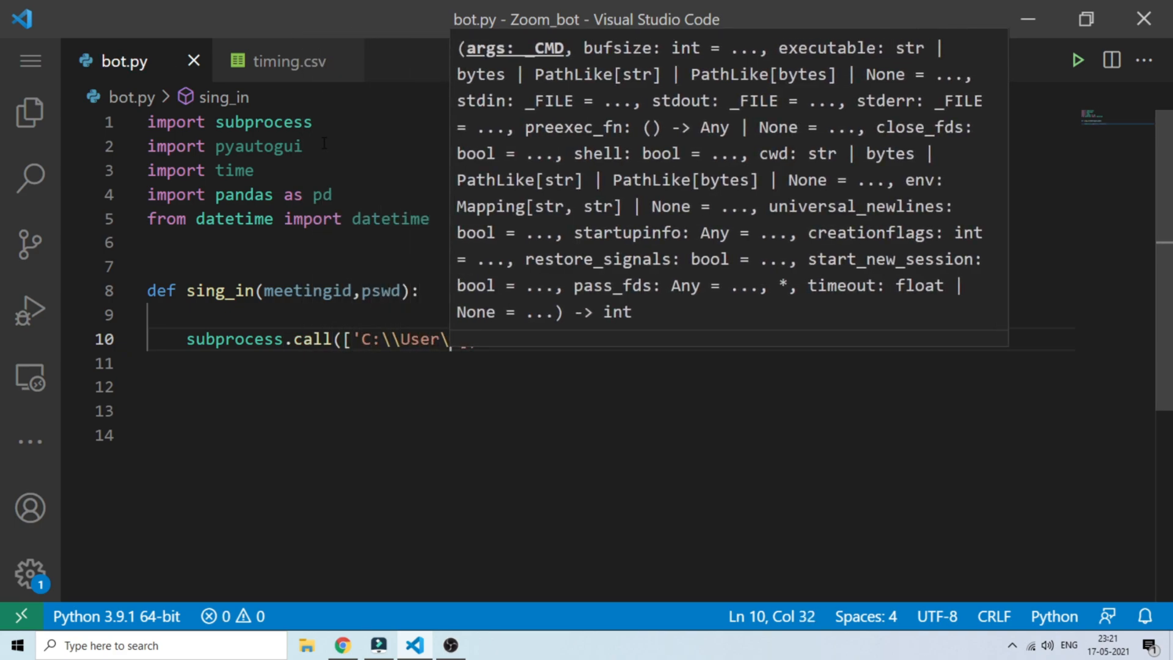
pyautogui.write('\\\\Payload\\\\D')
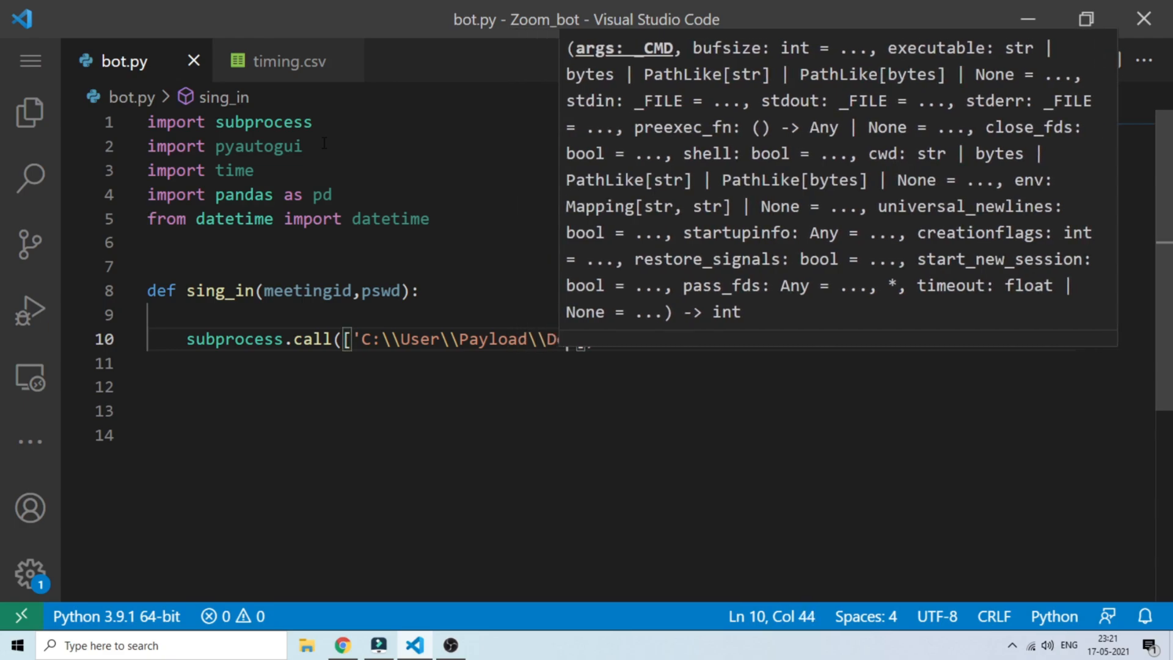
pyautogui.write('esktop\\')
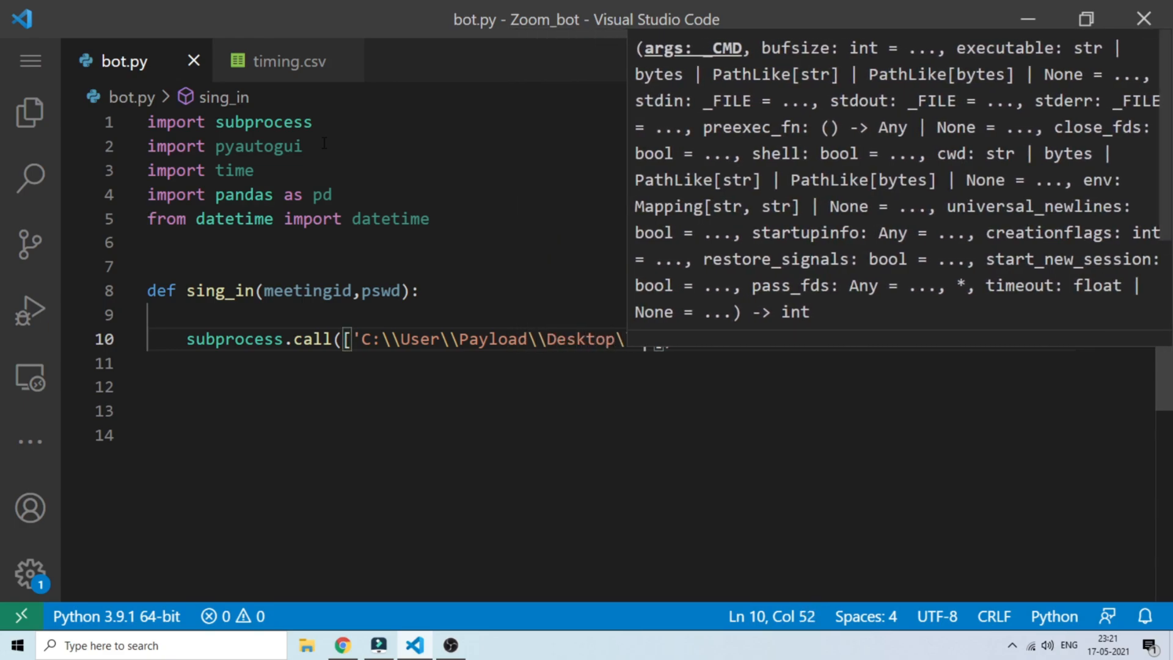
pyautogui.write('Zoom\\\\ZoomInstaller.exe')
pyautogui.write('#cl')
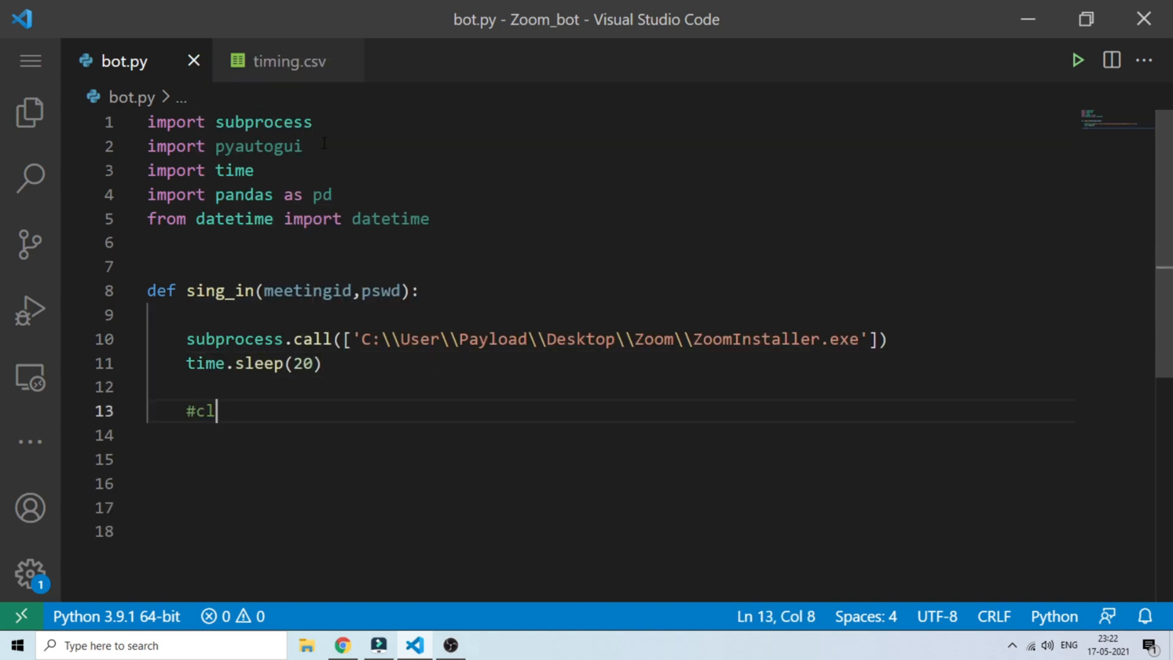
# Add '#clicks the join button' and join_btn=pyautogui.locateCenterOnScreen('join_button') to sing_in.
pyautogui.write('icks the join button')
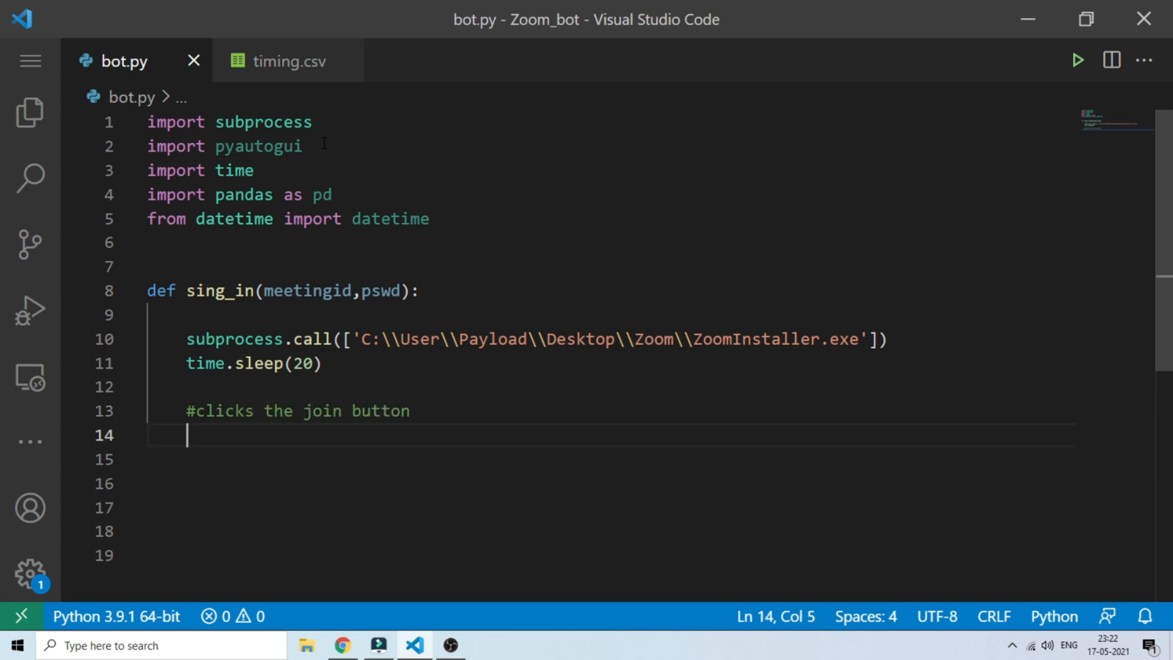
pyautogui.write('join')
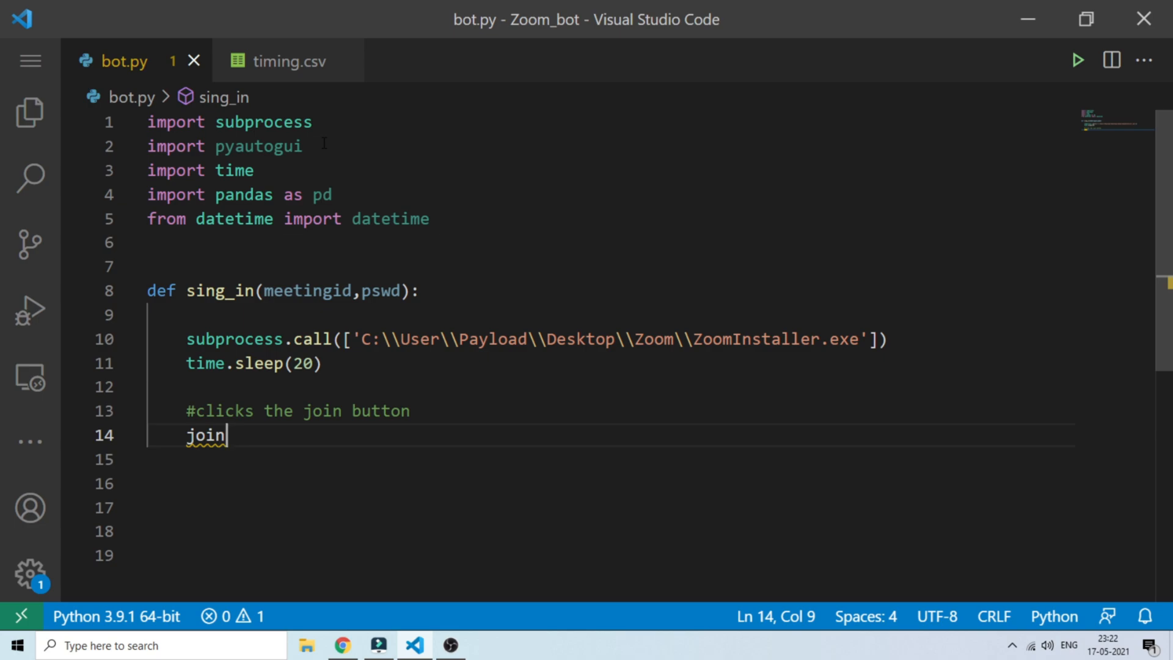
pyautogui.write('_b')
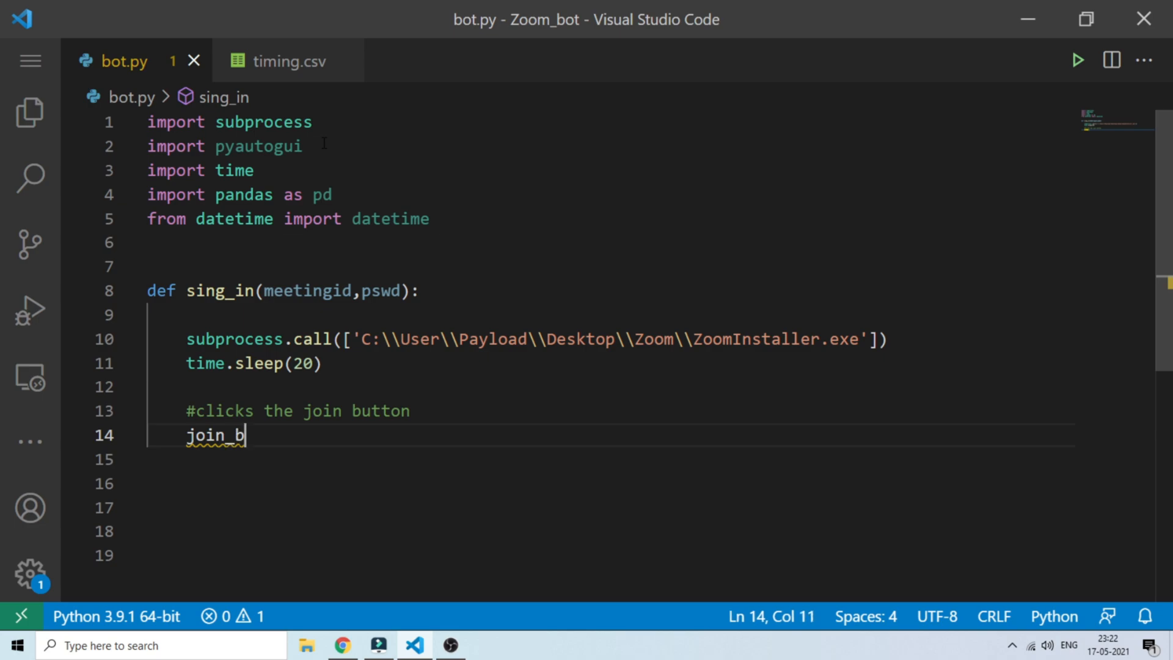
pyautogui.write('tn=')
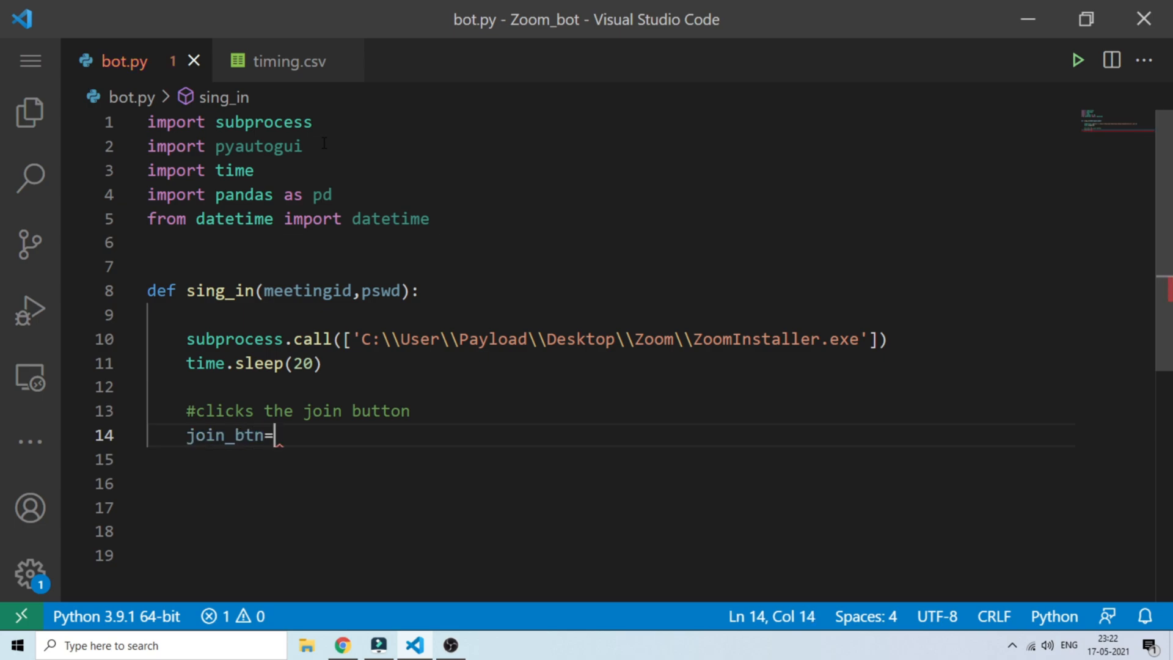
pyautogui.write('pyauto')
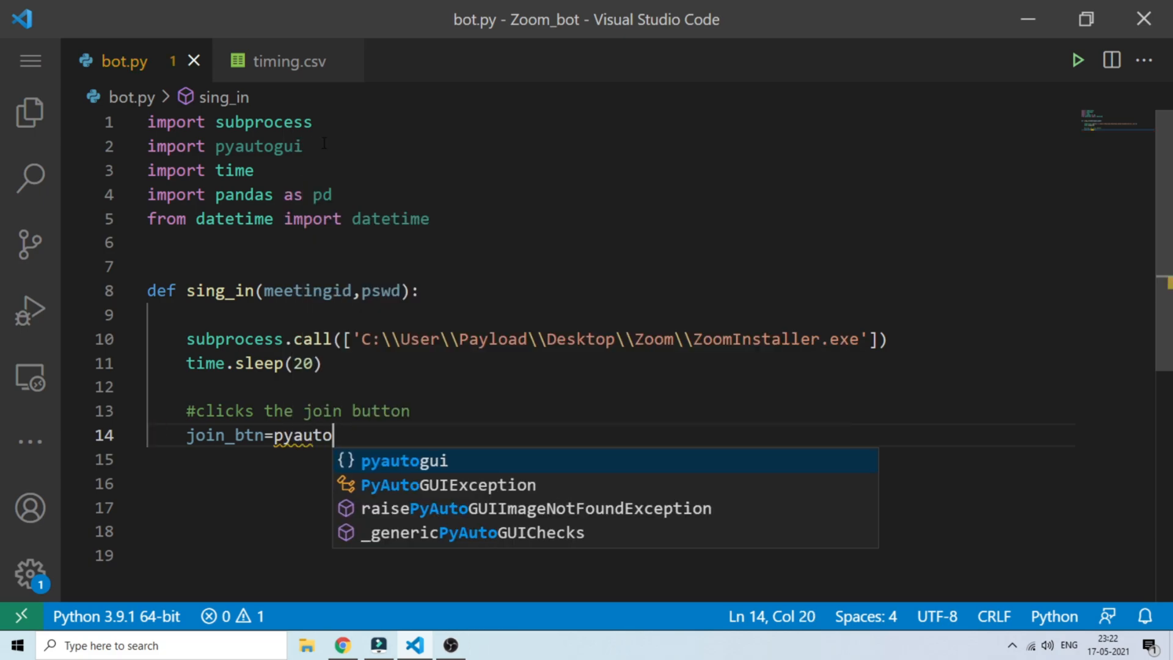
pyautogui.write("gui.locateCenterOnScreen(''")
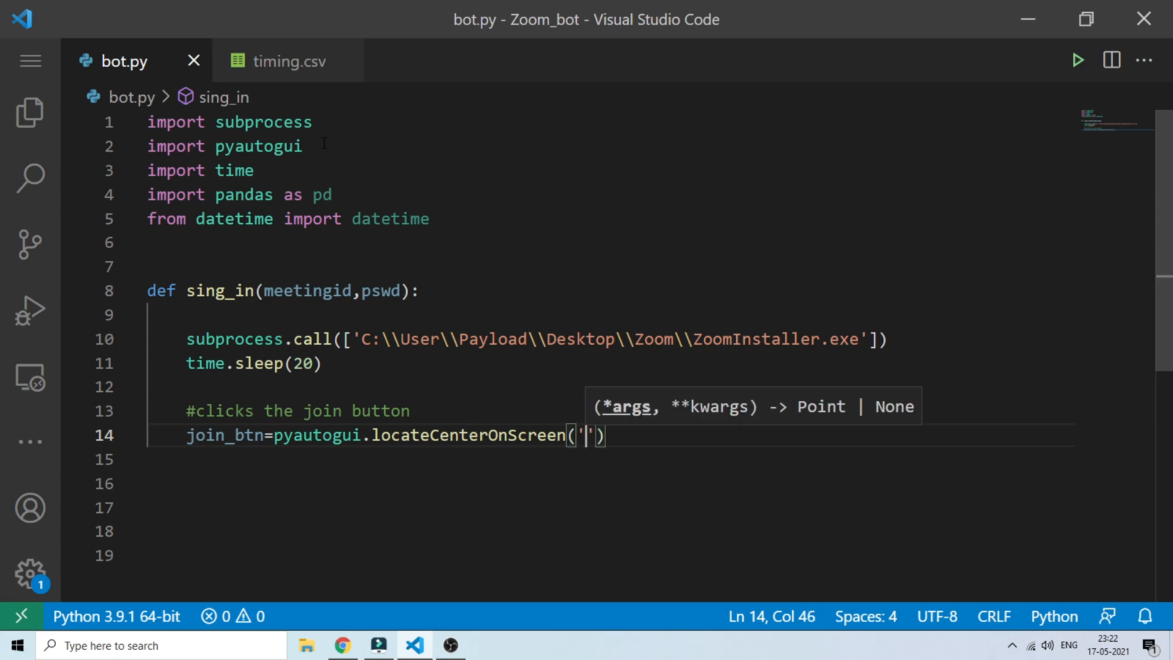
pyautogui.write('join')
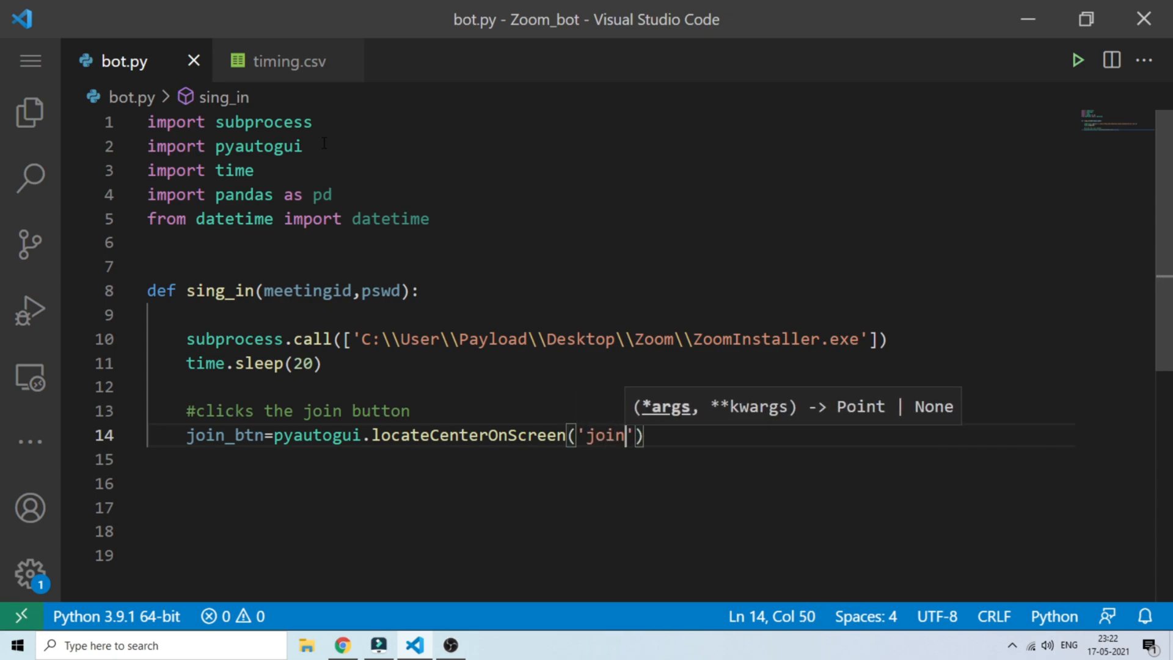
pyautogui.write('_n')
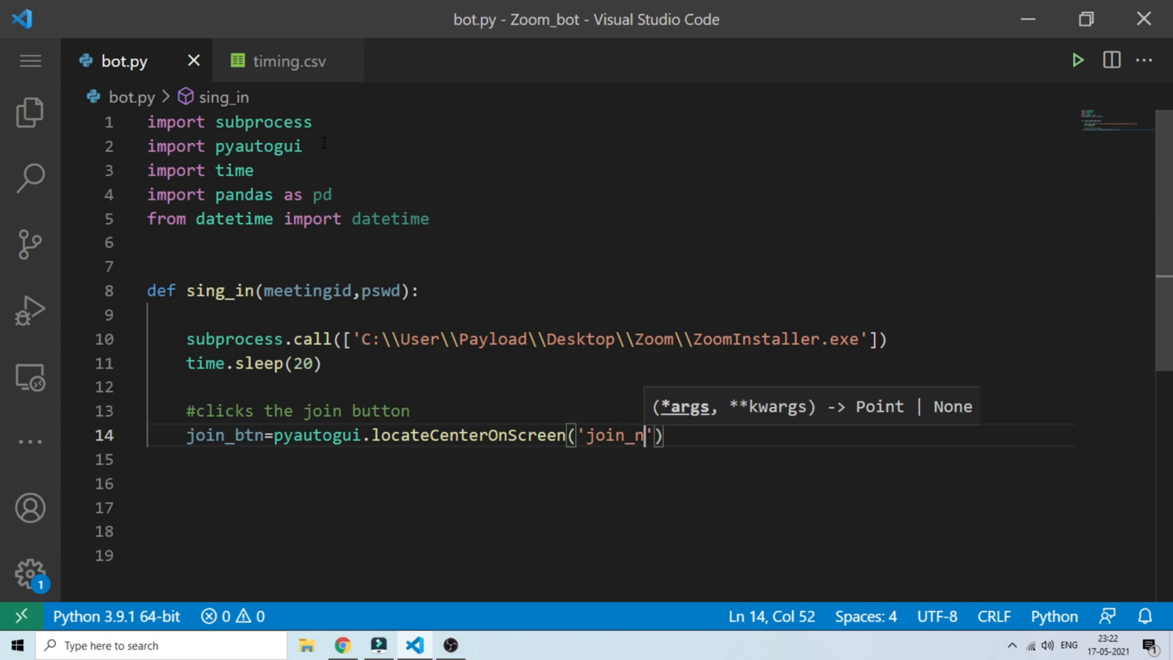
pyautogui.write('u')
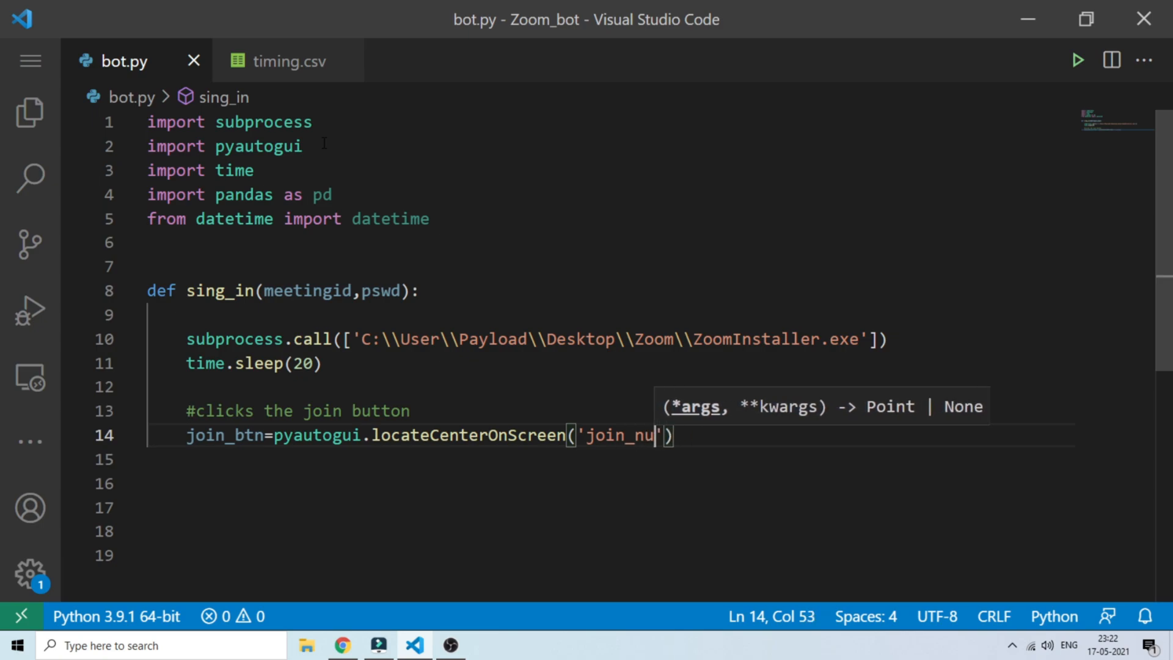
pyautogui.write('tton')
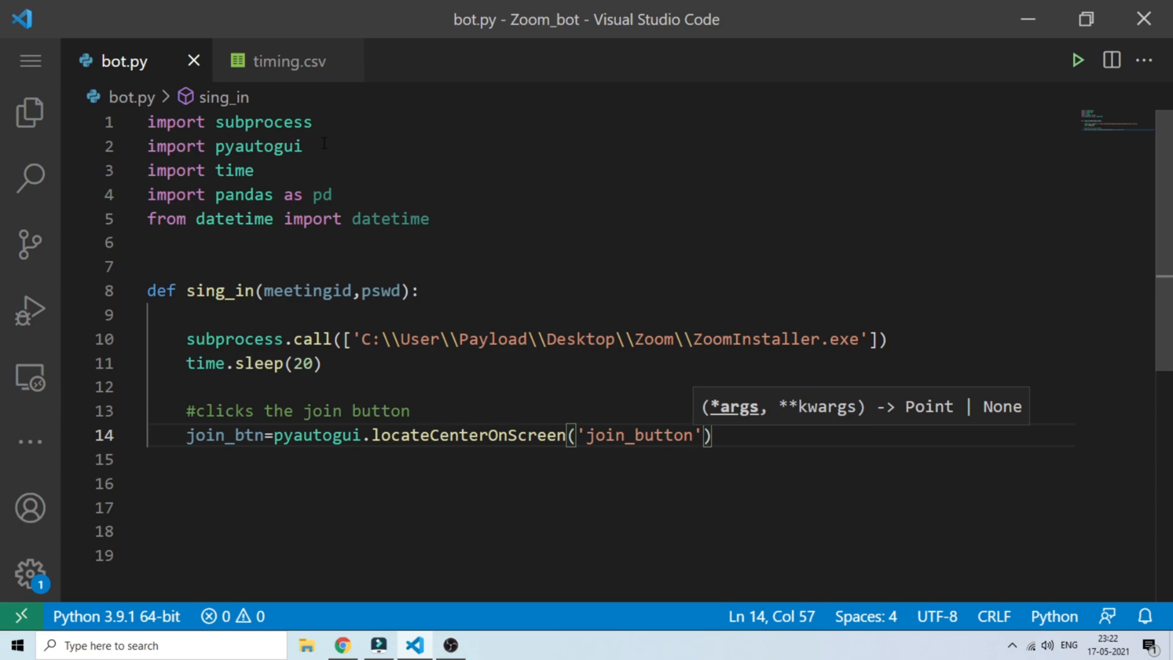